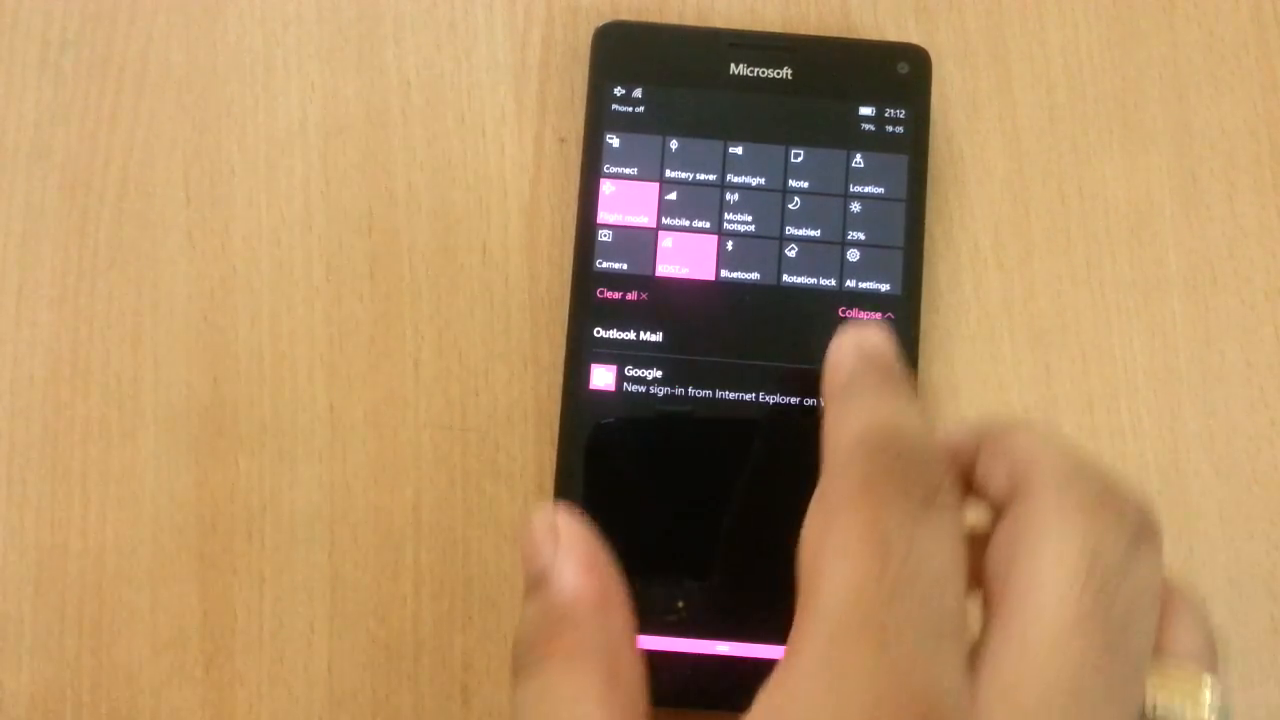
Collapse the Action Center quick actions to a single row and dismiss it to Start.
{"action": "left_click", "coordinate": [863, 316]}
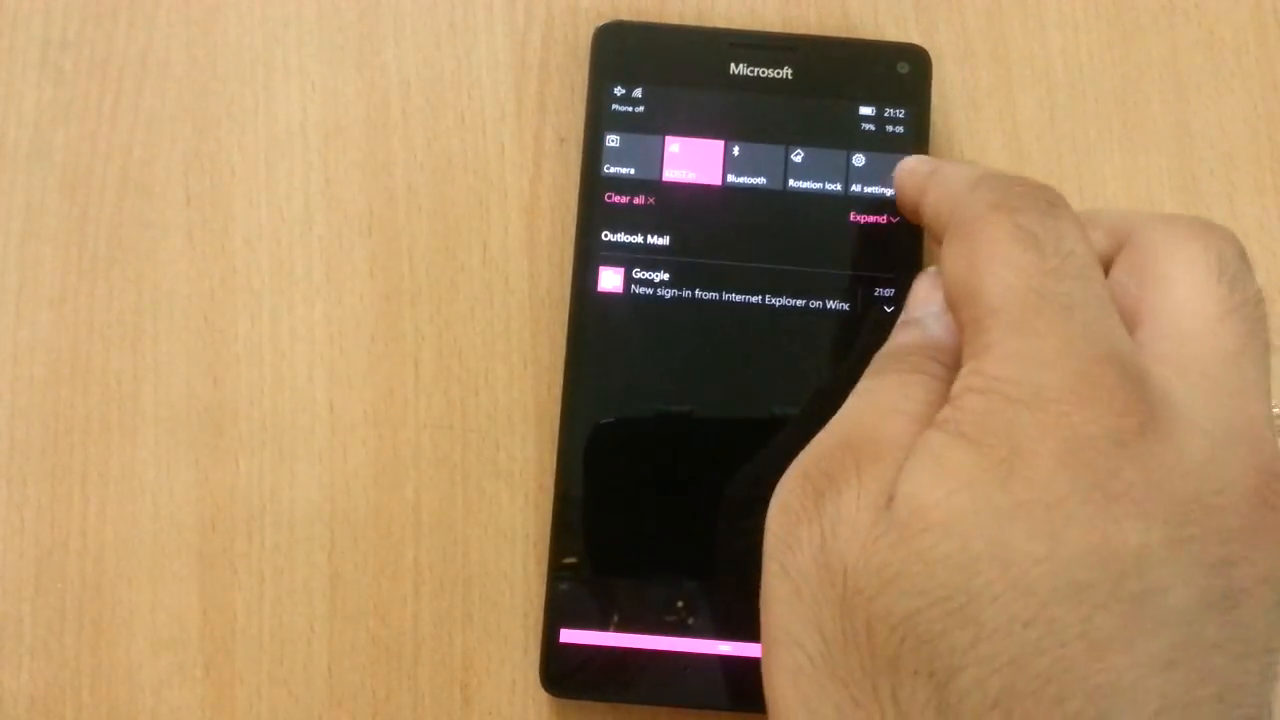
{"action": "left_click", "coordinate": [872, 218]}
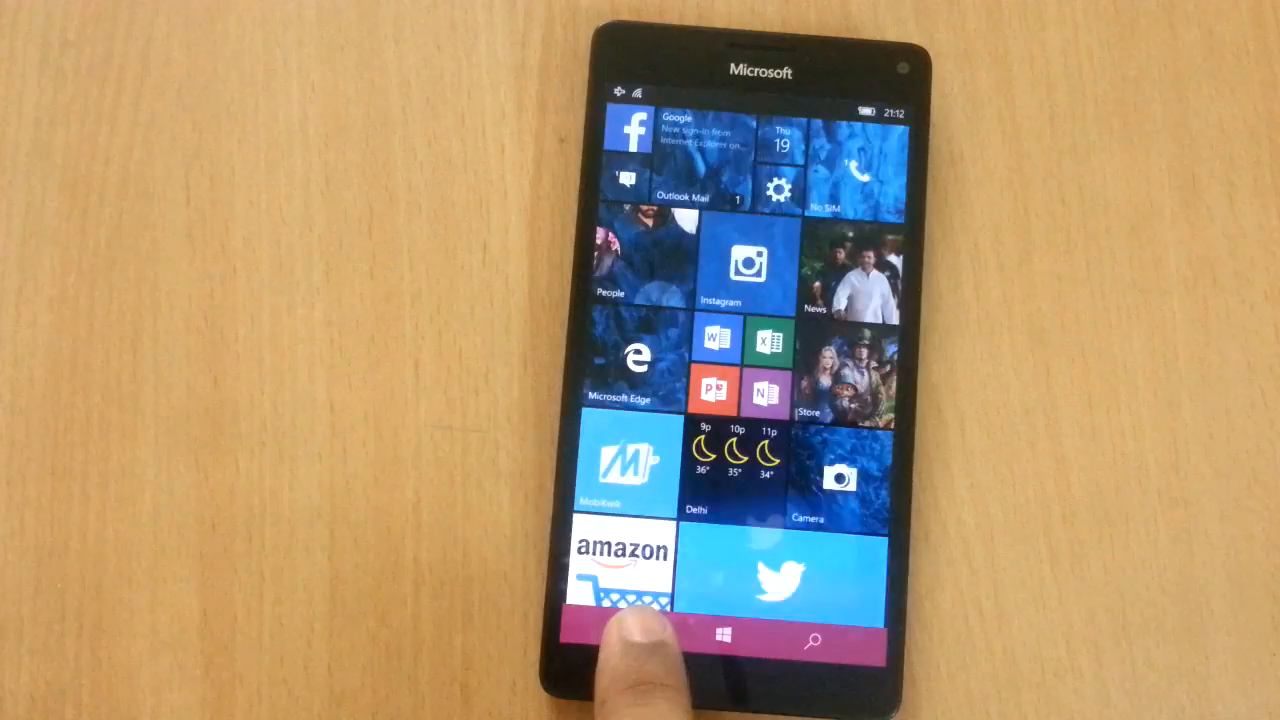
Bring up the task switcher of open apps, then reach the Battery Saver settings page.
{"action": "left_click", "coordinate": [722, 640]}
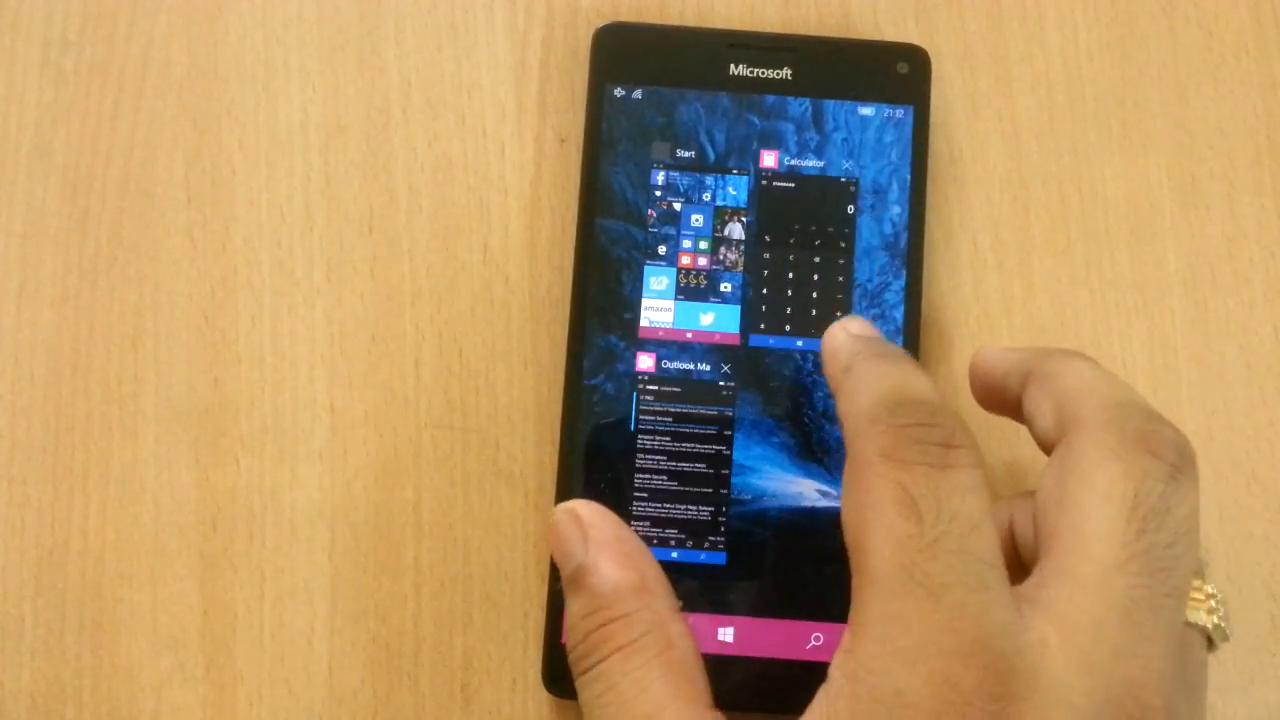
{"action": "left_click", "coordinate": [847, 164]}
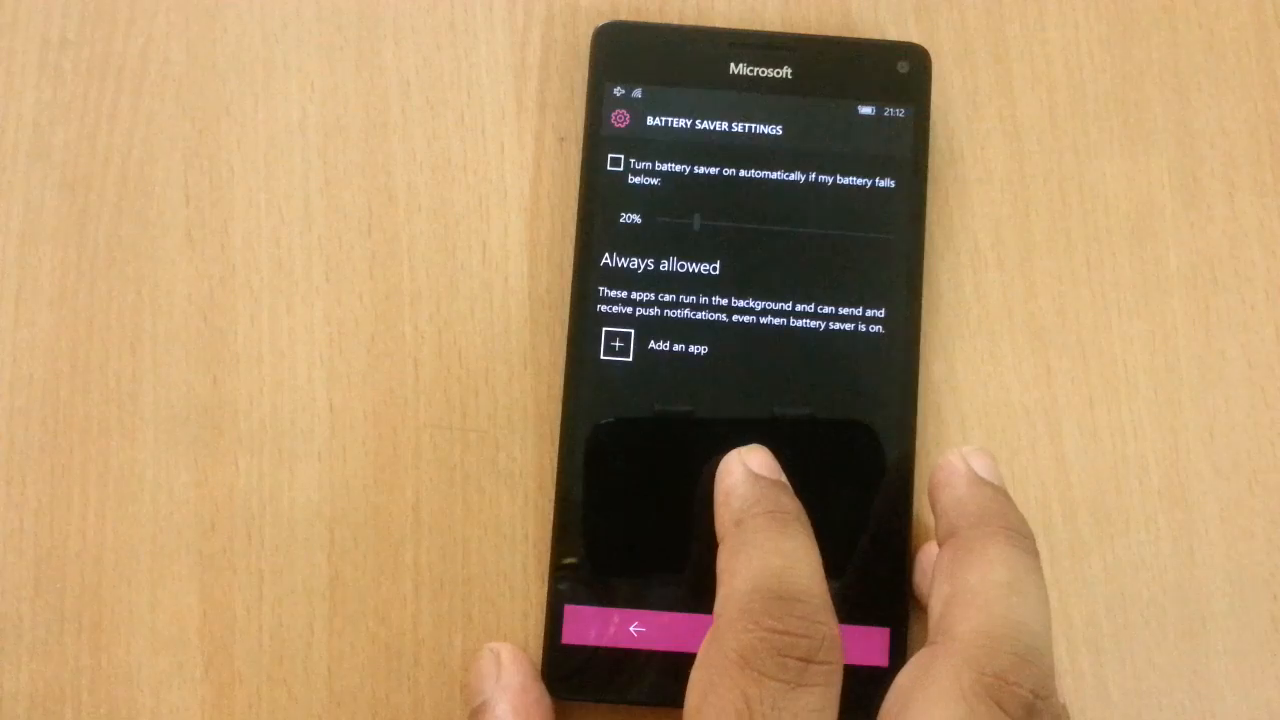
In Battery use, open Facebook and switch 'Allow this app to run in the background' Off.
{"action": "left_click", "coordinate": [635, 629]}
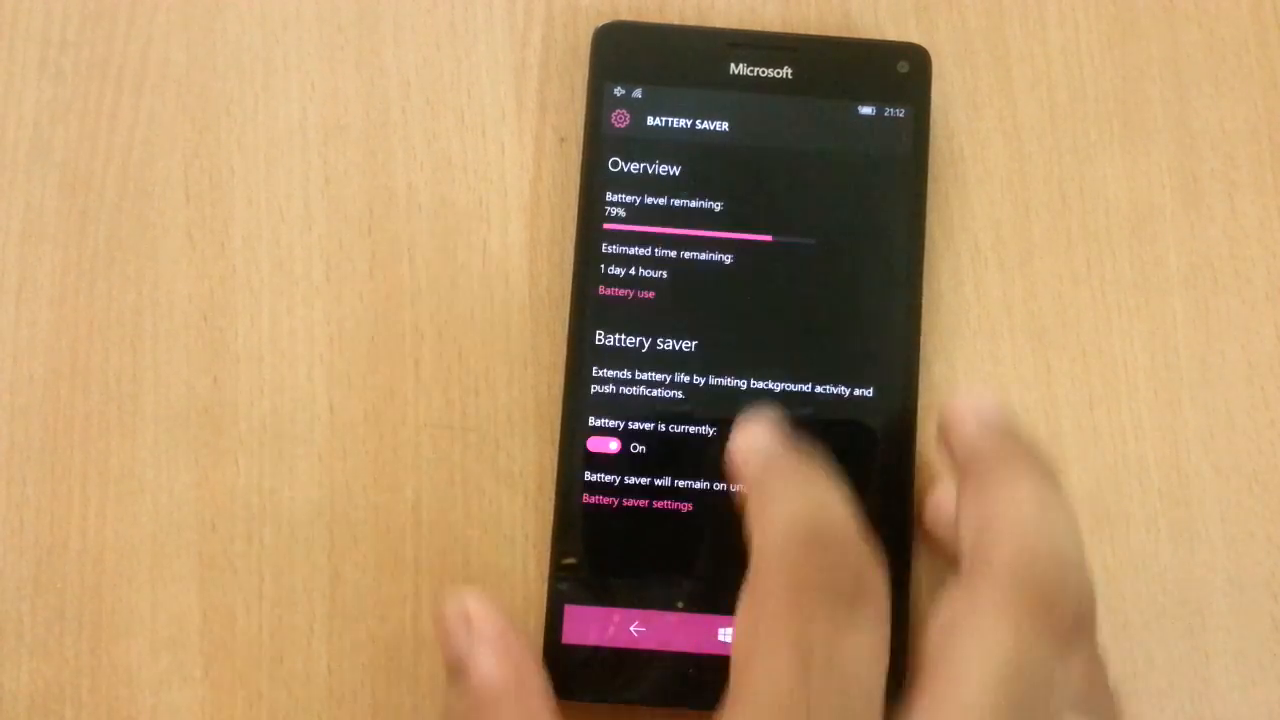
{"action": "left_click", "coordinate": [626, 292]}
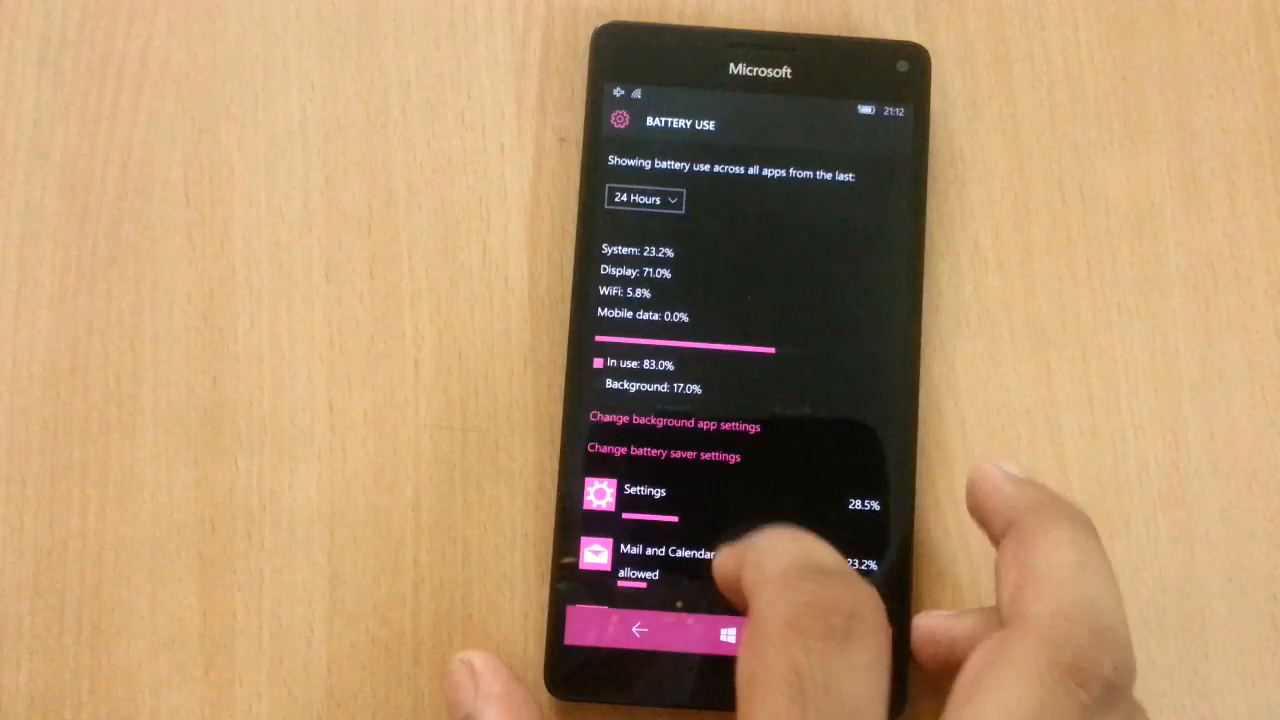
{"action": "scroll", "scroll_direction": "down", "scroll_amount": 3}
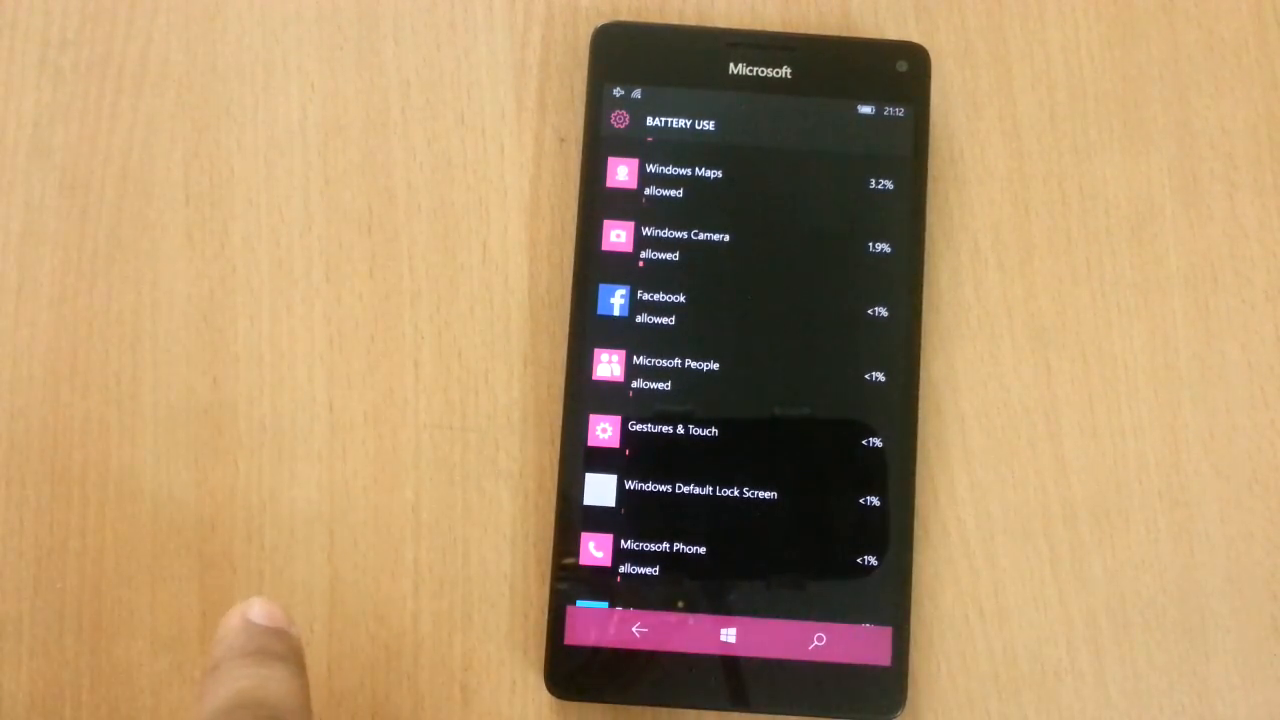
{"action": "mouse_move", "coordinate": [250, 640]}
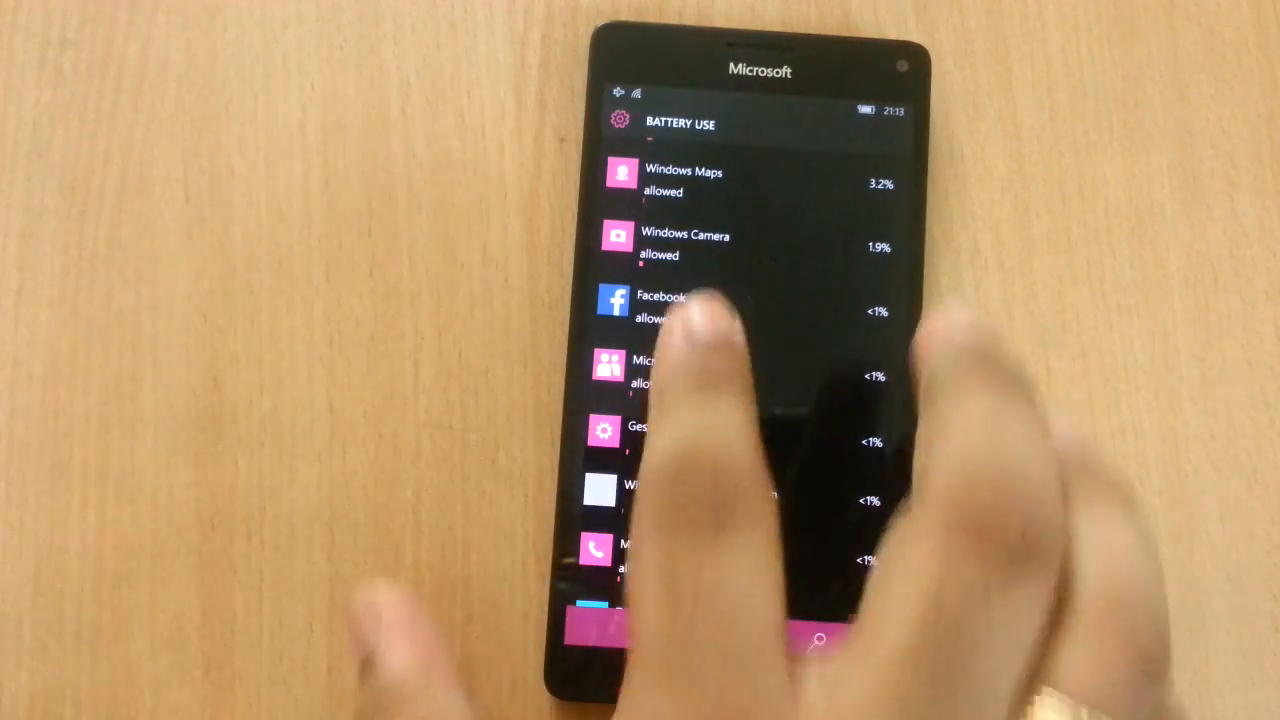
{"action": "scroll", "scroll_direction": "down", "scroll_amount": 3}
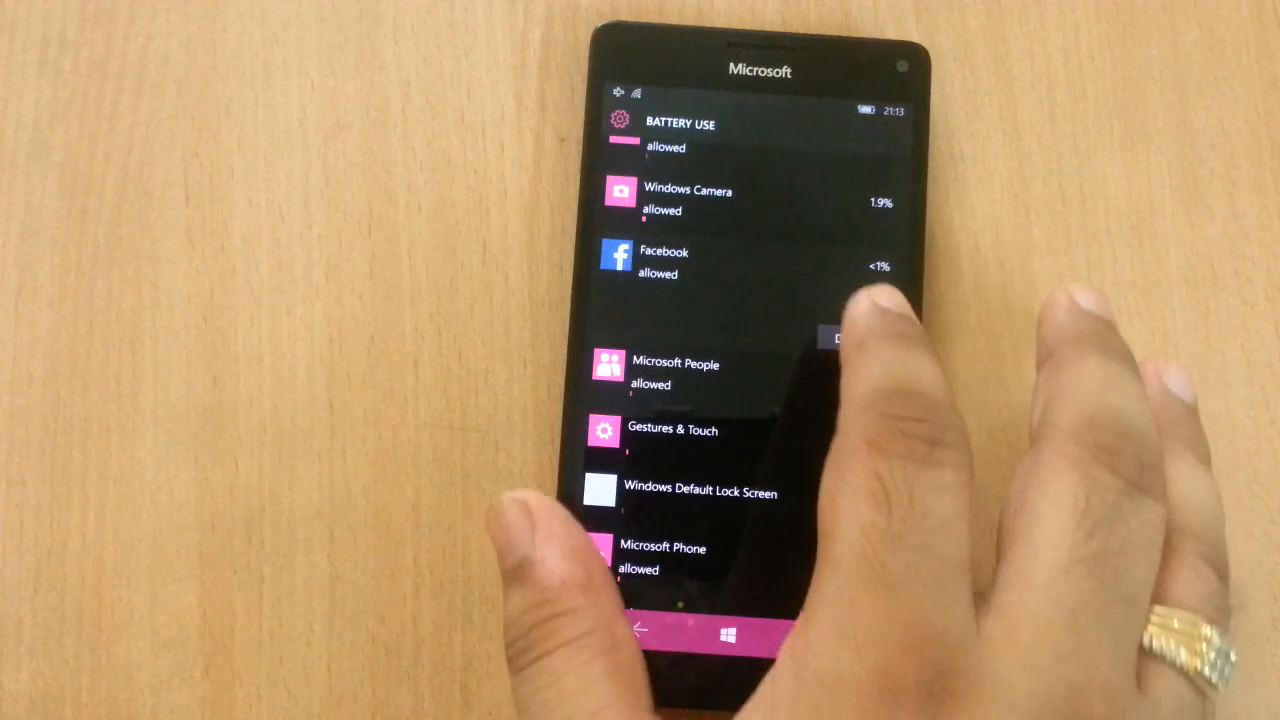
{"action": "left_click", "coordinate": [663, 262]}
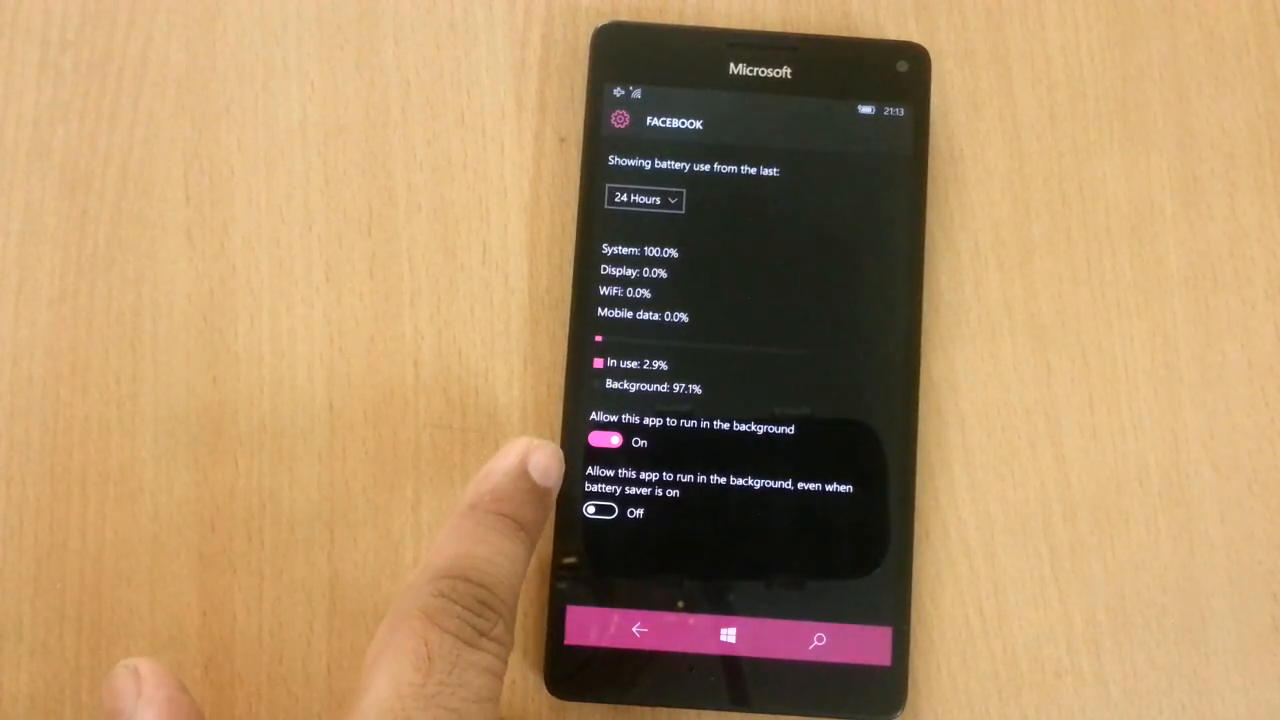
{"action": "left_click", "coordinate": [605, 442]}
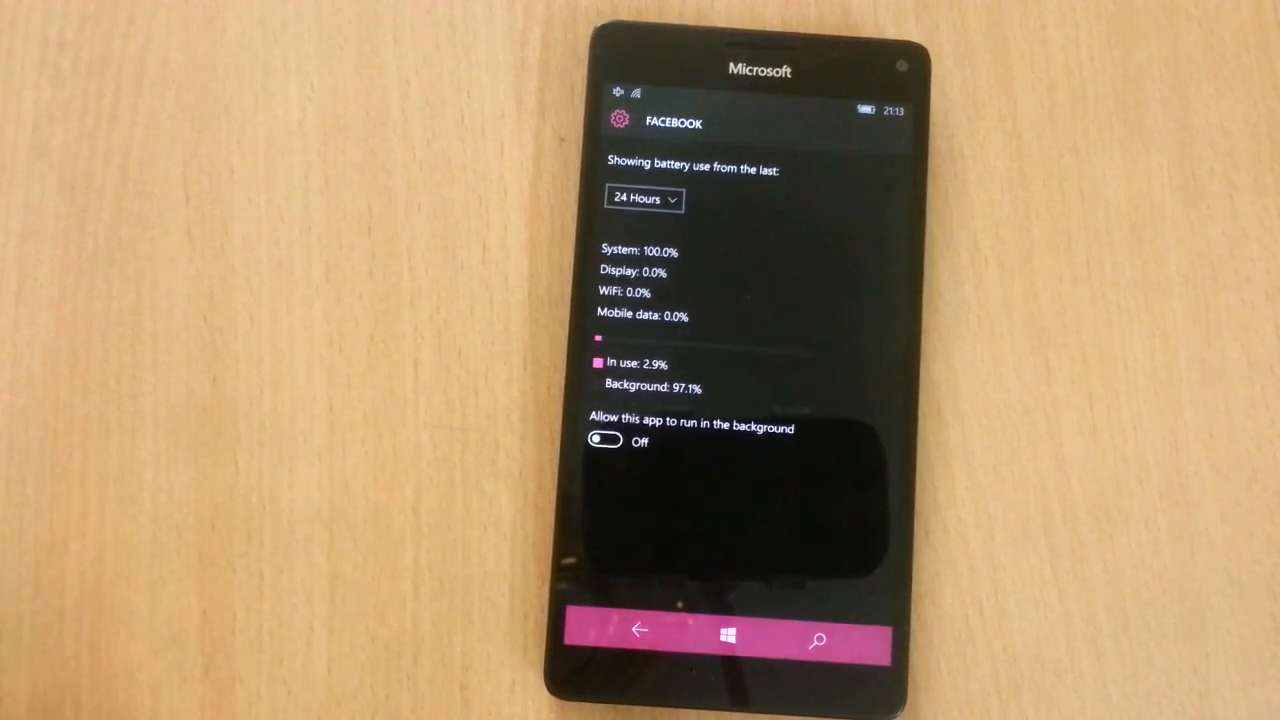
{"action": "left_click", "coordinate": [640, 630]}
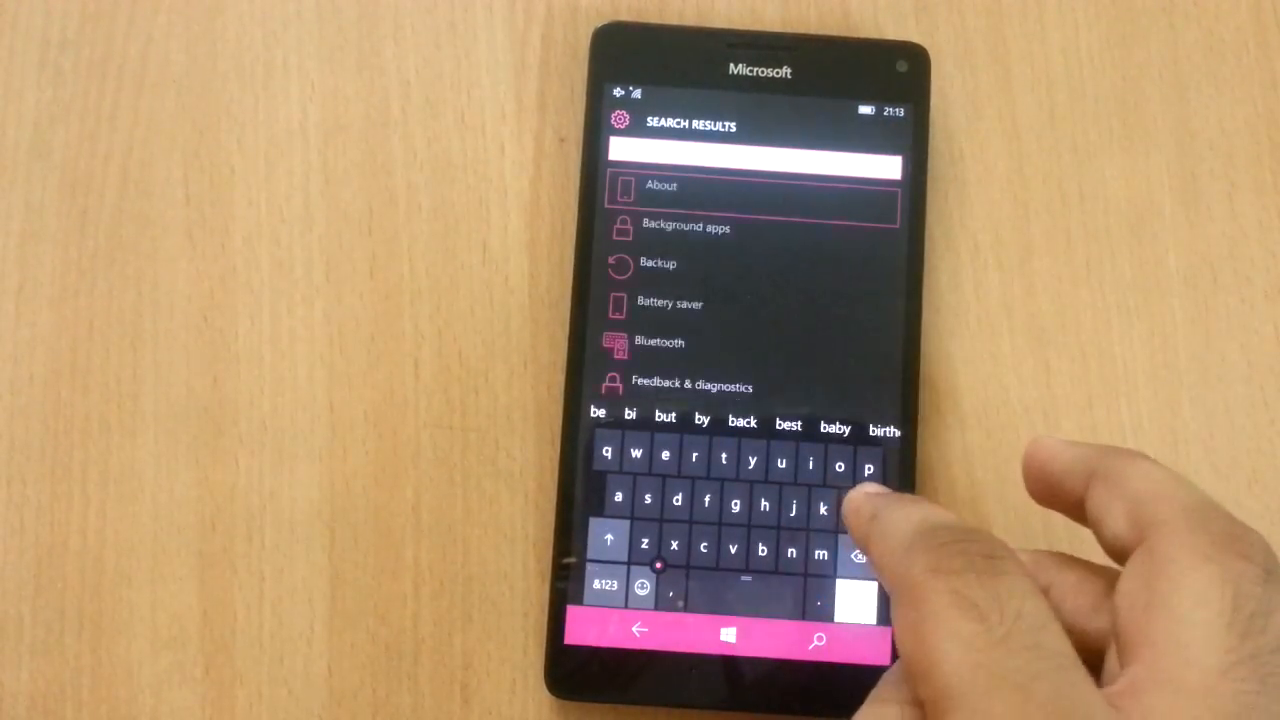
Enter the settings search term with the on-screen keyboard.
{"action": "left_click", "coordinate": [659, 341]}
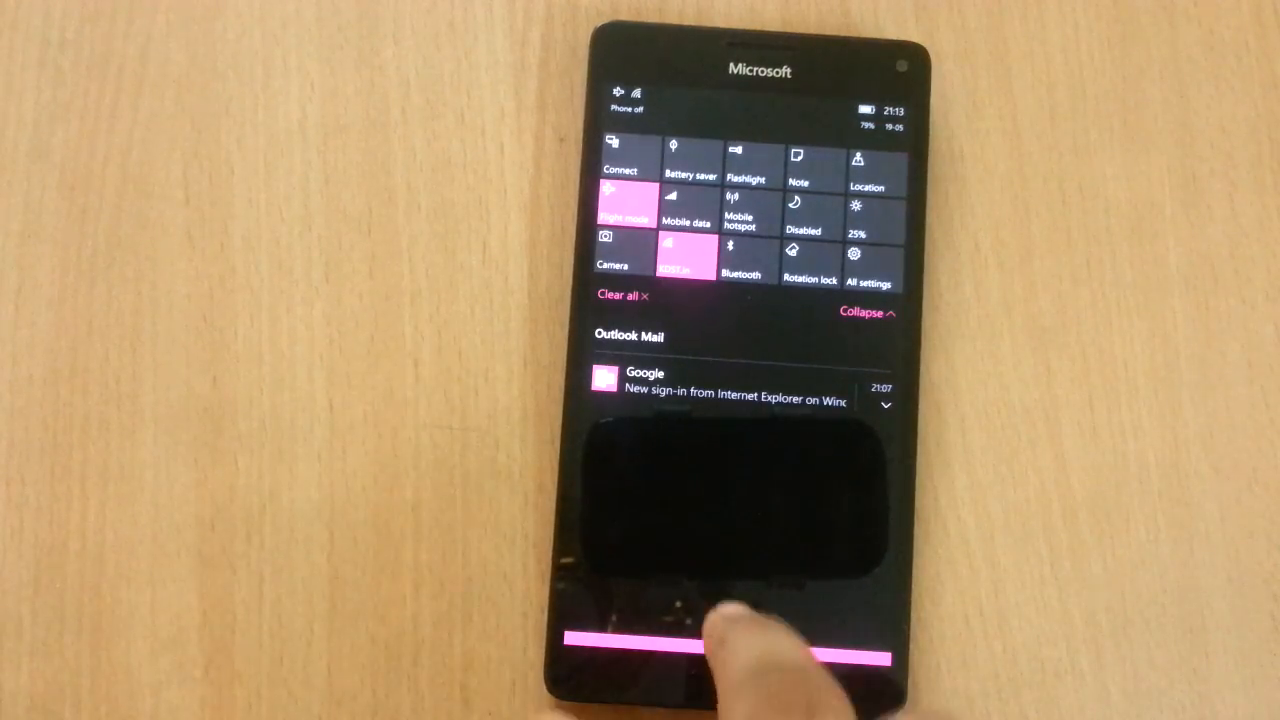
Expand the Action Center quick actions to the full grid.
{"action": "left_click", "coordinate": [728, 637]}
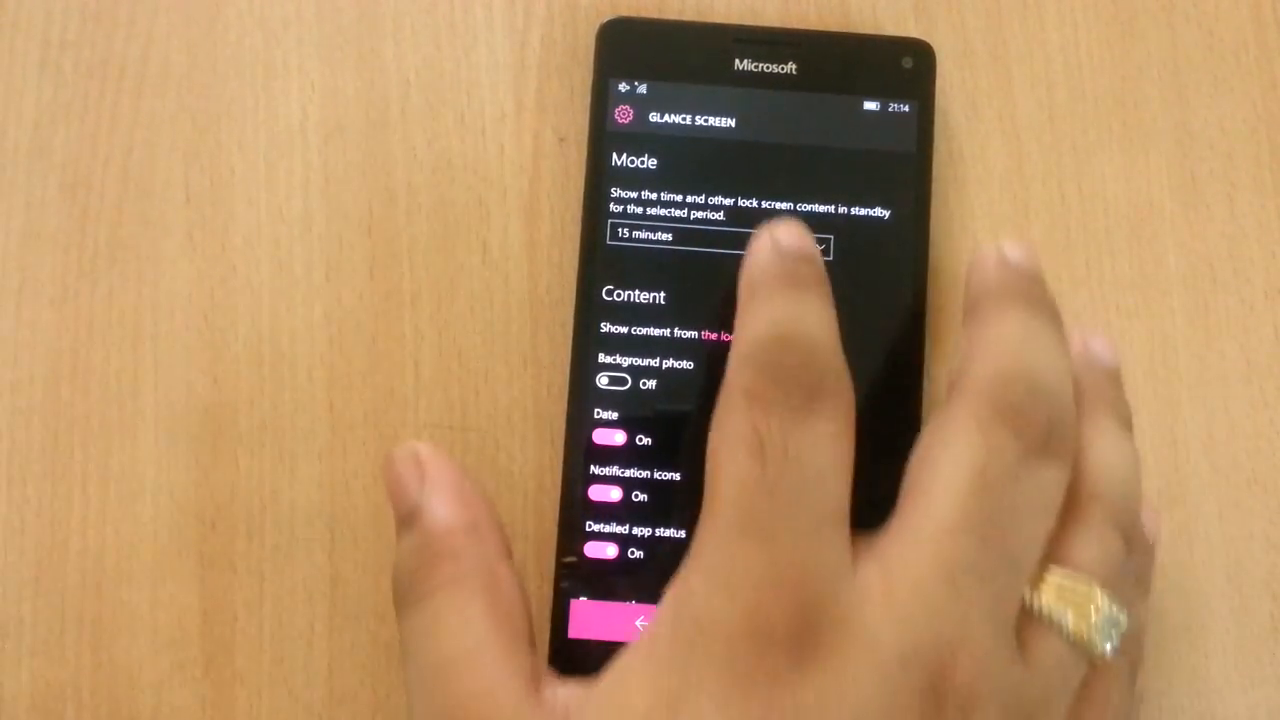
Change the Glance screen Mode dropdown from 15 minutes to Off.
{"action": "left_click", "coordinate": [718, 236]}
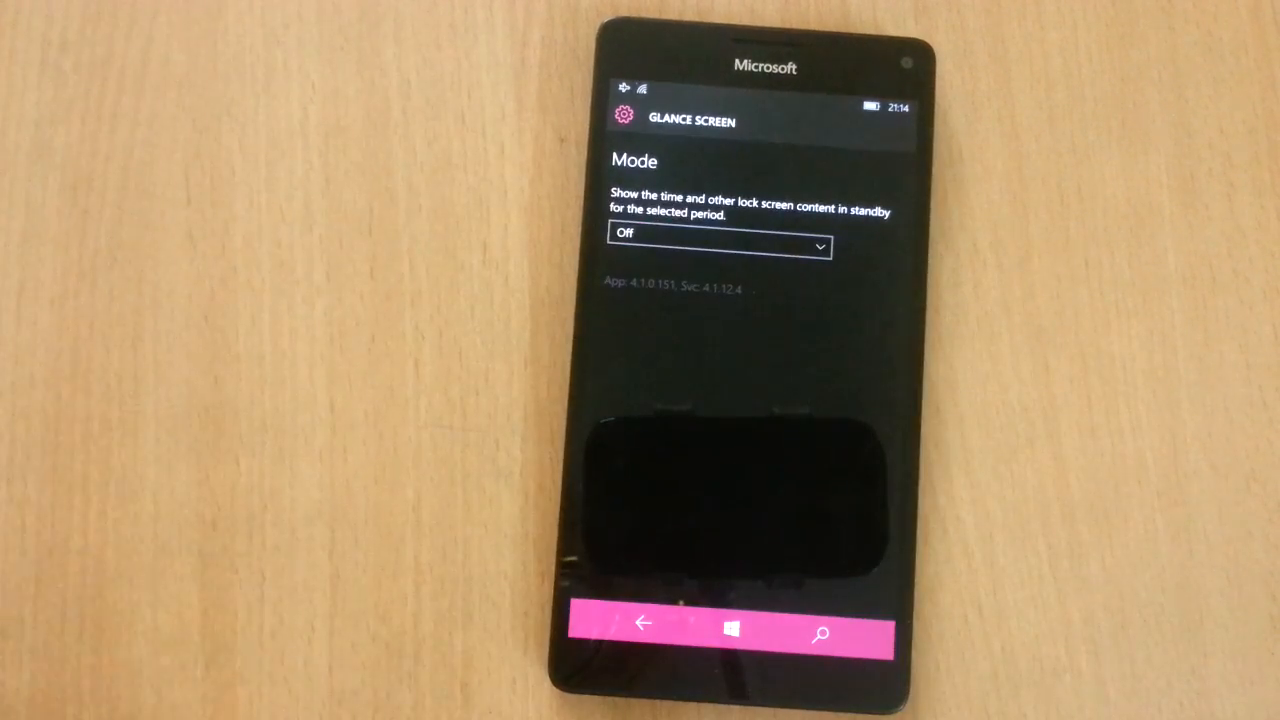